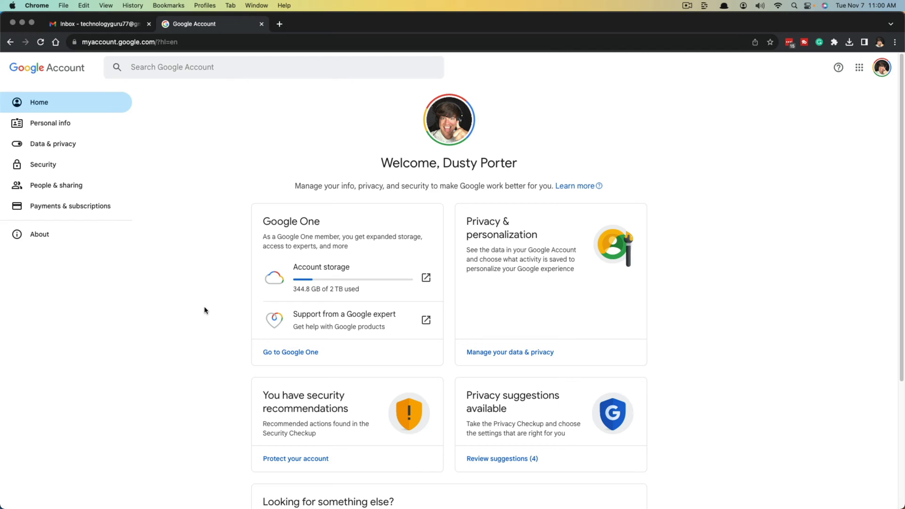
mouse_move(242, 210)
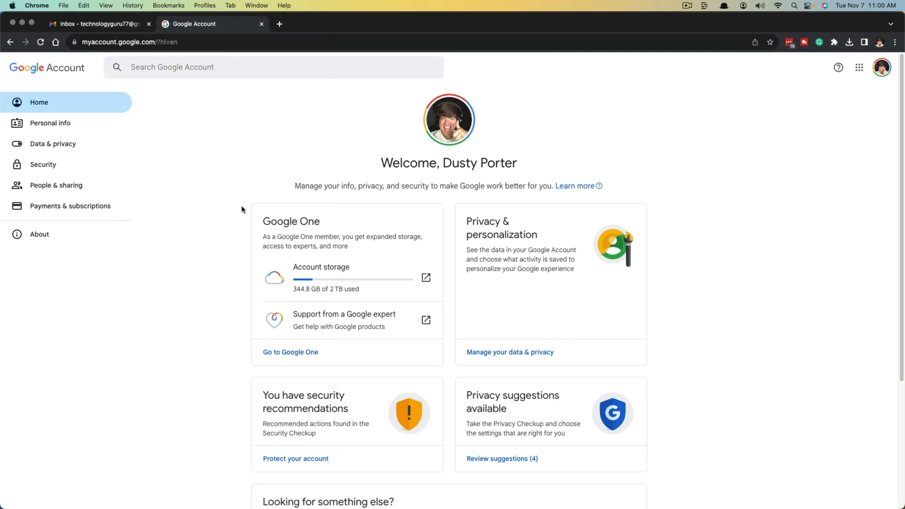
mouse_move(165, 179)
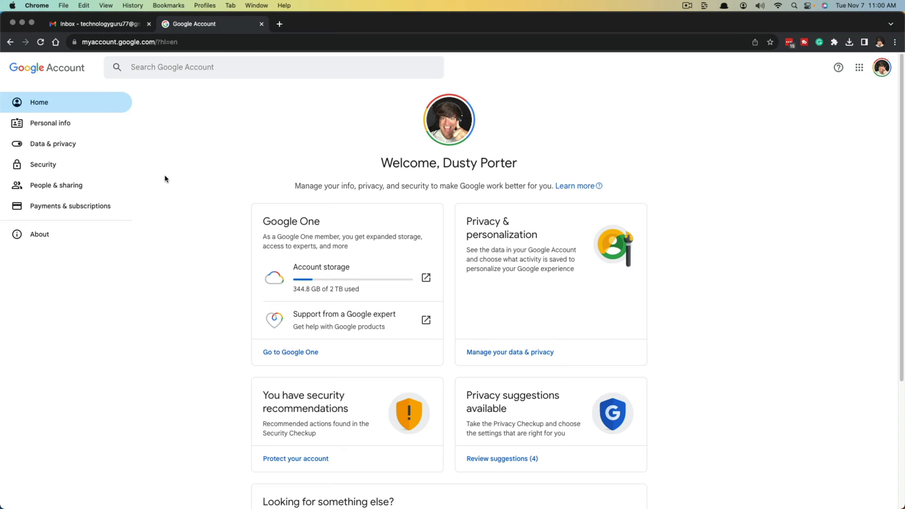
mouse_move(249, 61)
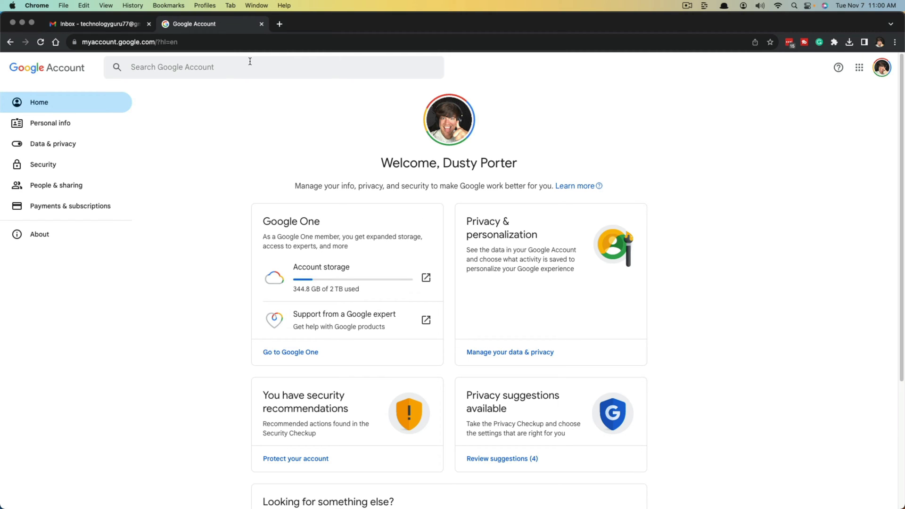
mouse_move(289, 30)
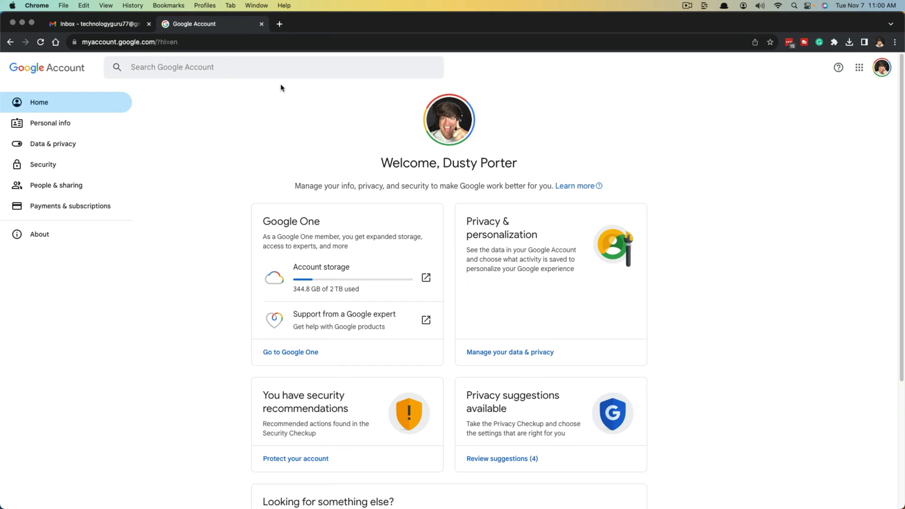
mouse_move(80, 181)
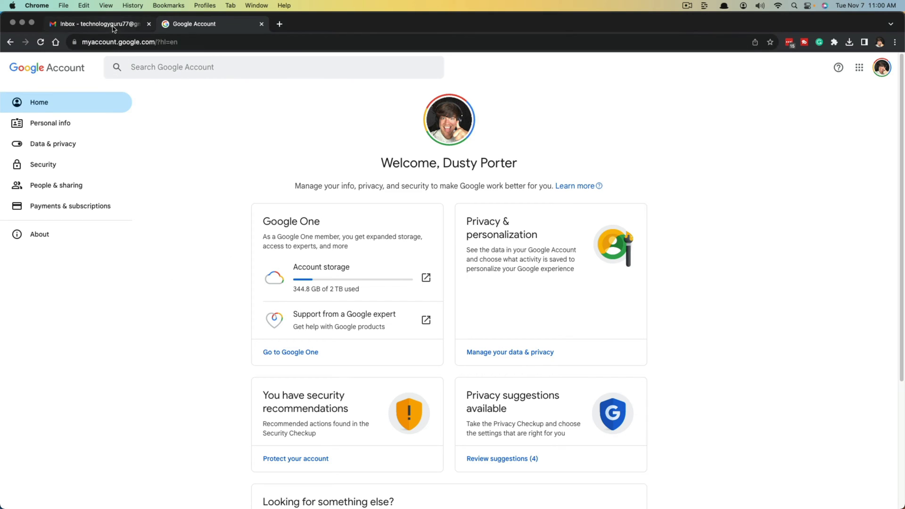
Switch to the Gmail tab and bring up the account menu from the profile avatar
click(98, 23)
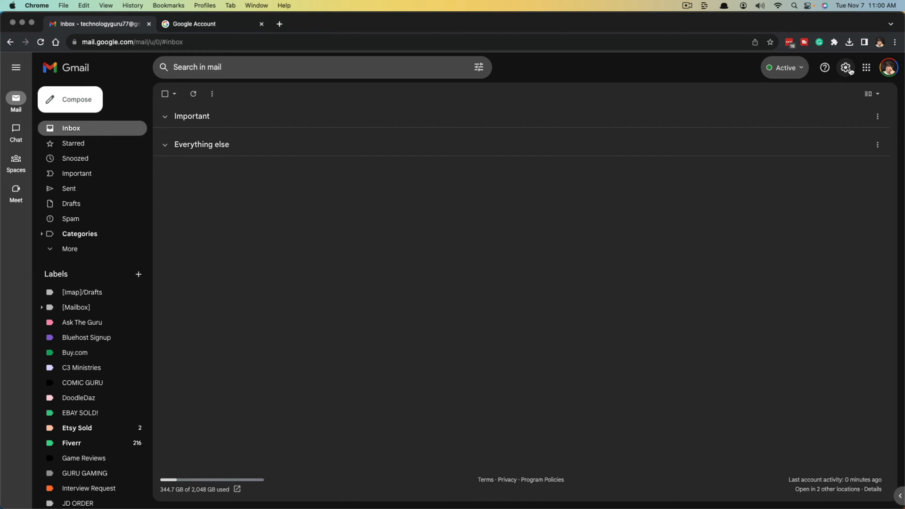
mouse_move(890, 67)
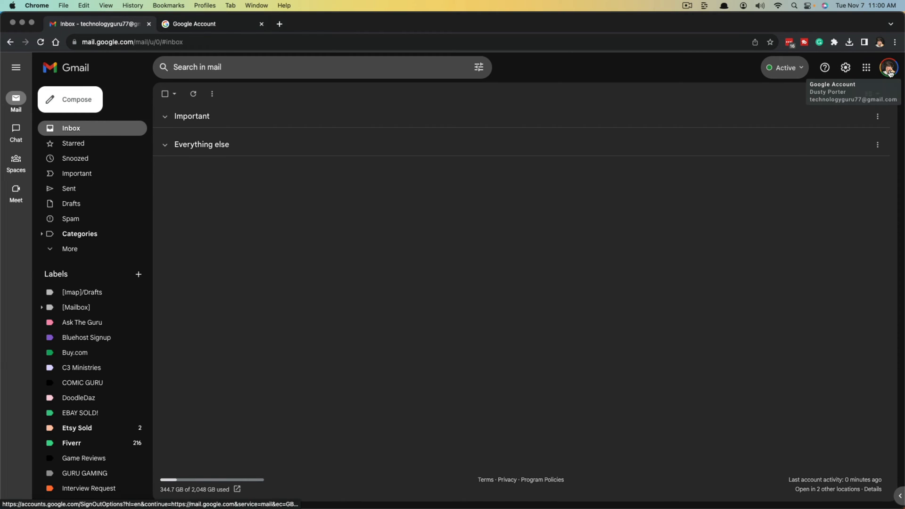
click(889, 68)
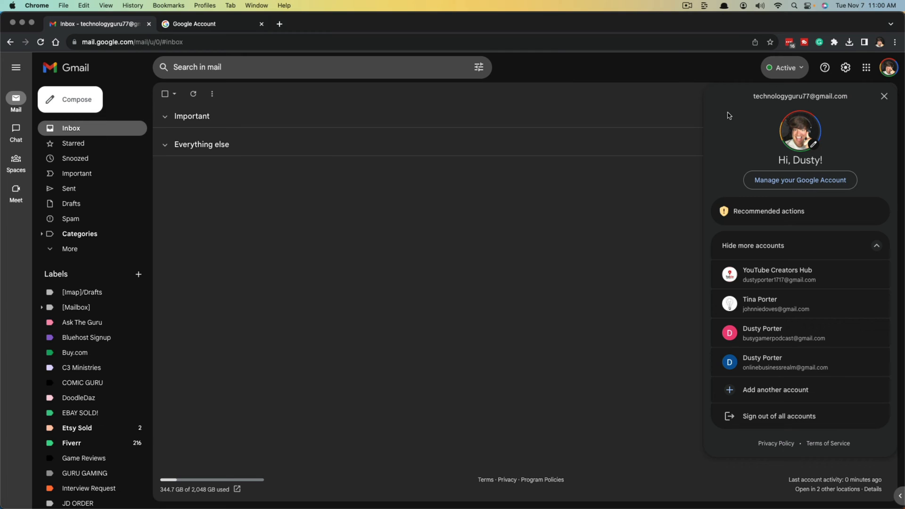
mouse_move(800, 180)
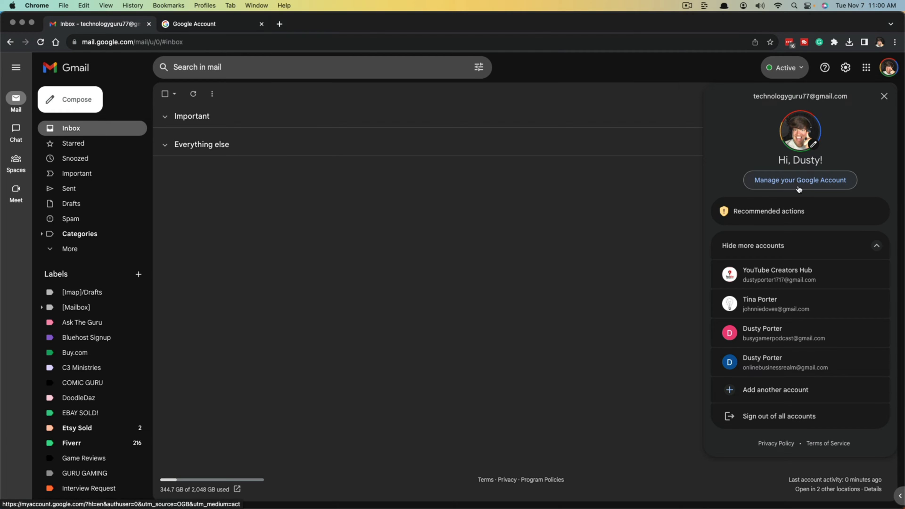
click(800, 180)
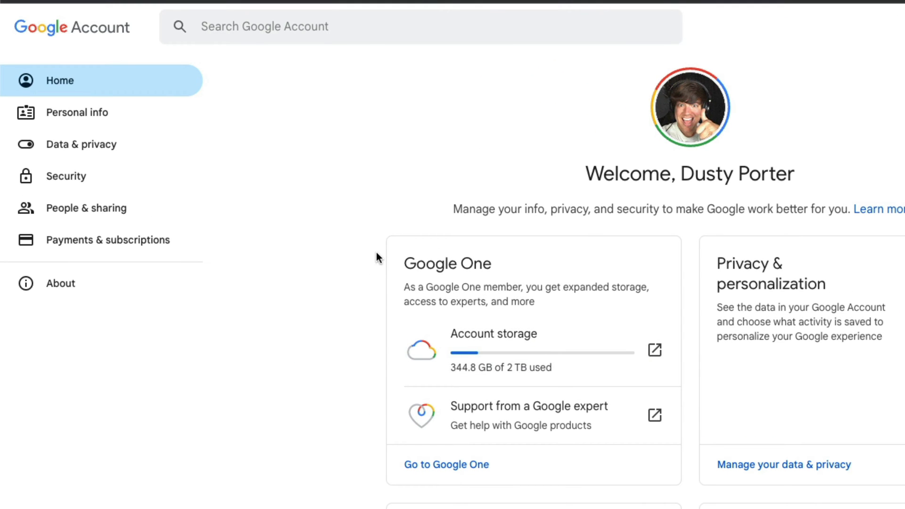
mouse_move(62, 114)
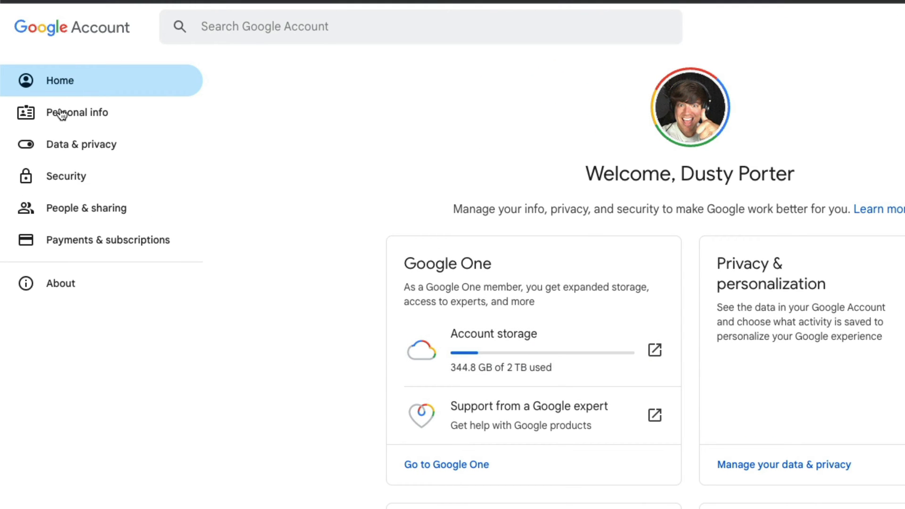
mouse_move(81, 157)
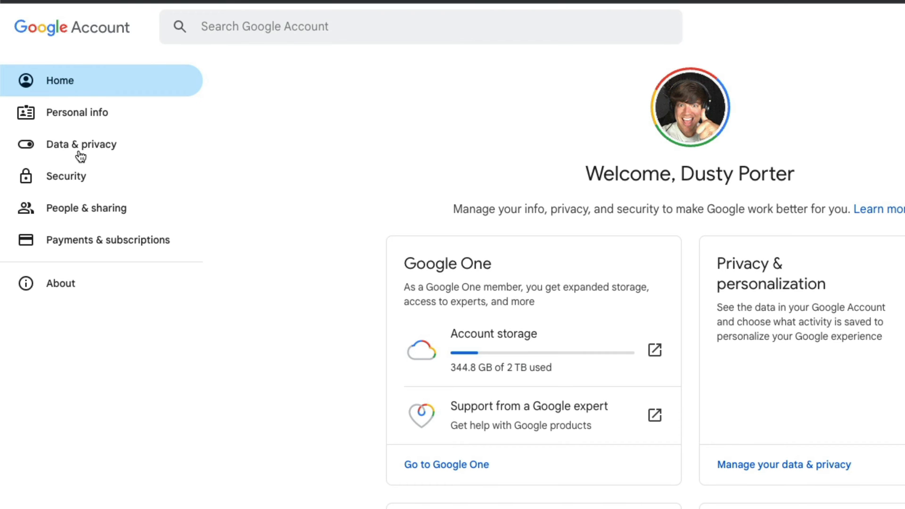
mouse_move(74, 116)
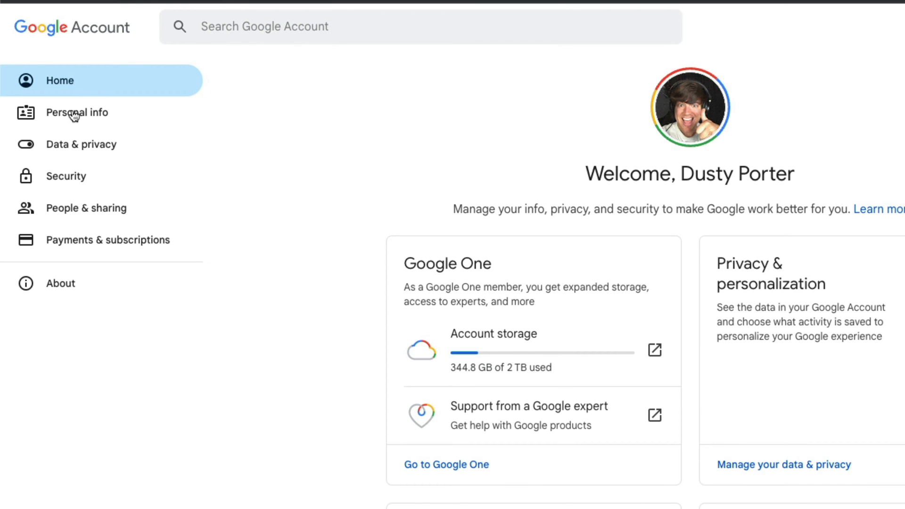
Go to Personal info and scroll down to the Contact info section
click(77, 113)
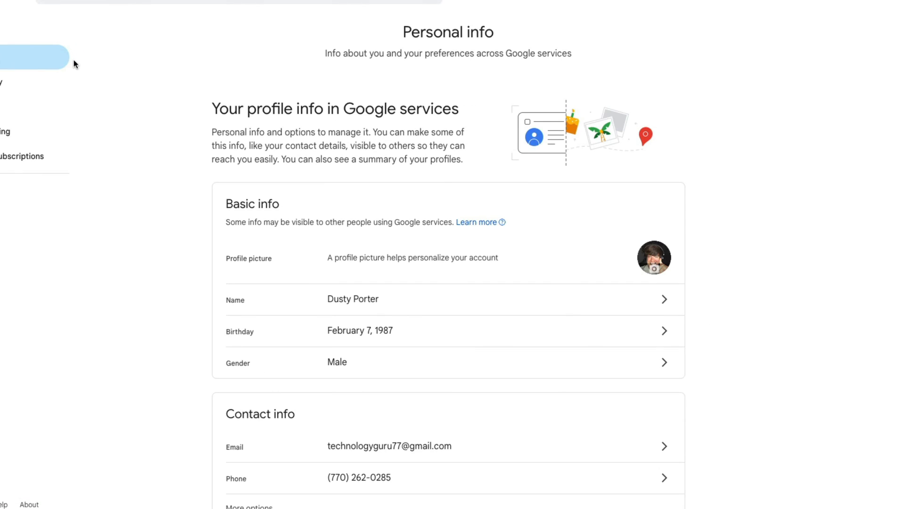
mouse_move(176, 263)
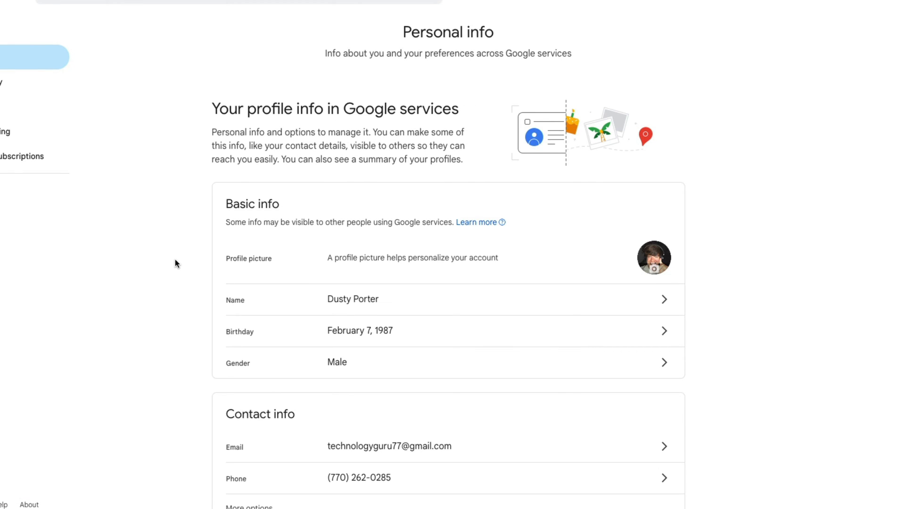
scroll(down, 3)
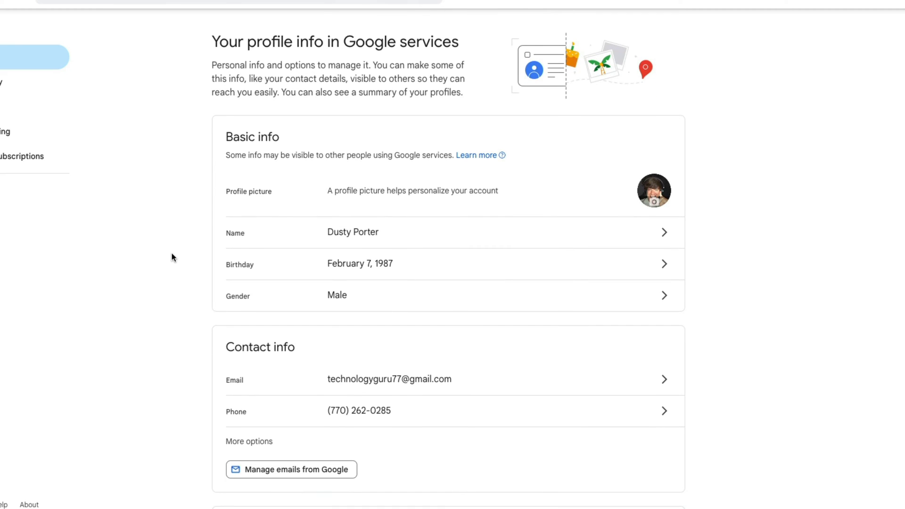
mouse_move(158, 291)
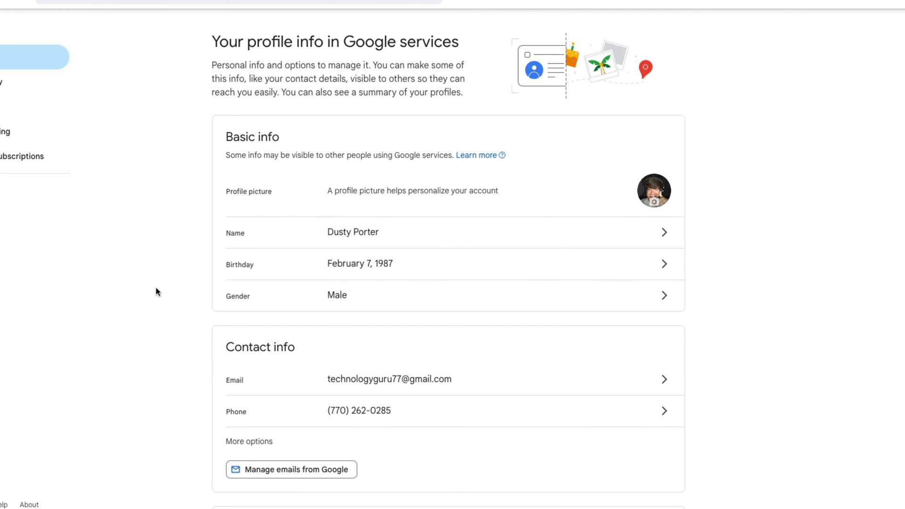
mouse_move(279, 363)
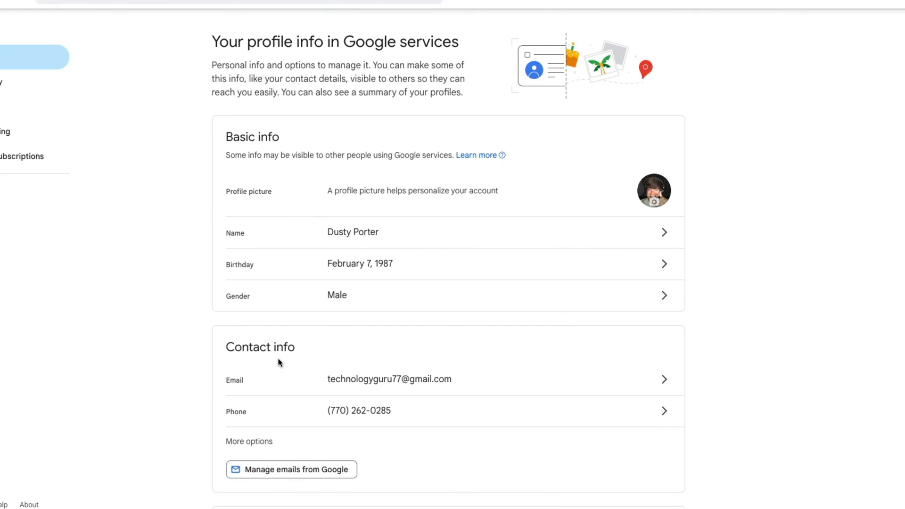
mouse_move(312, 387)
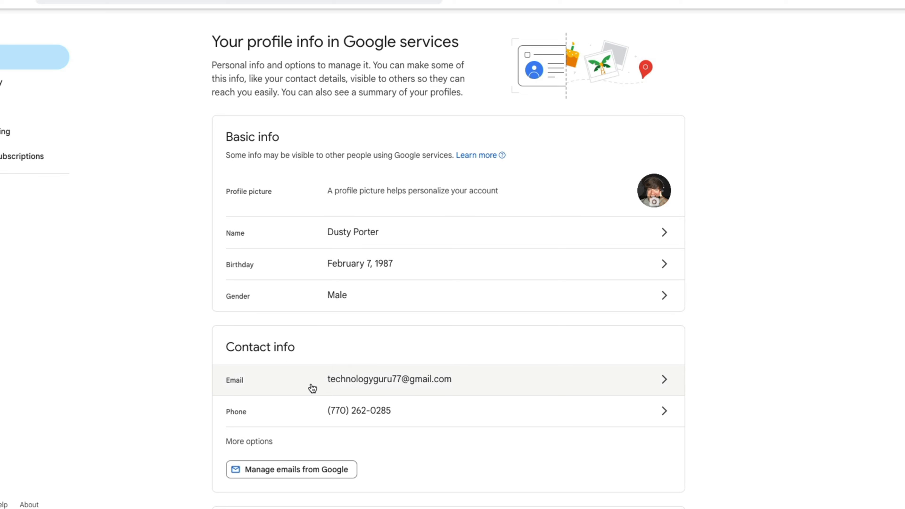
mouse_move(316, 383)
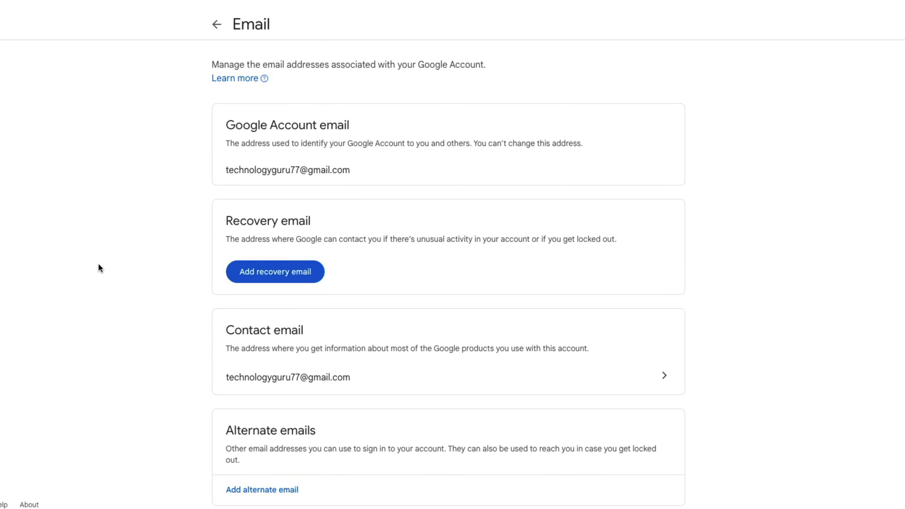
Scroll through the Email page's account, recovery, contact and alternate email sections
scroll(down, 3)
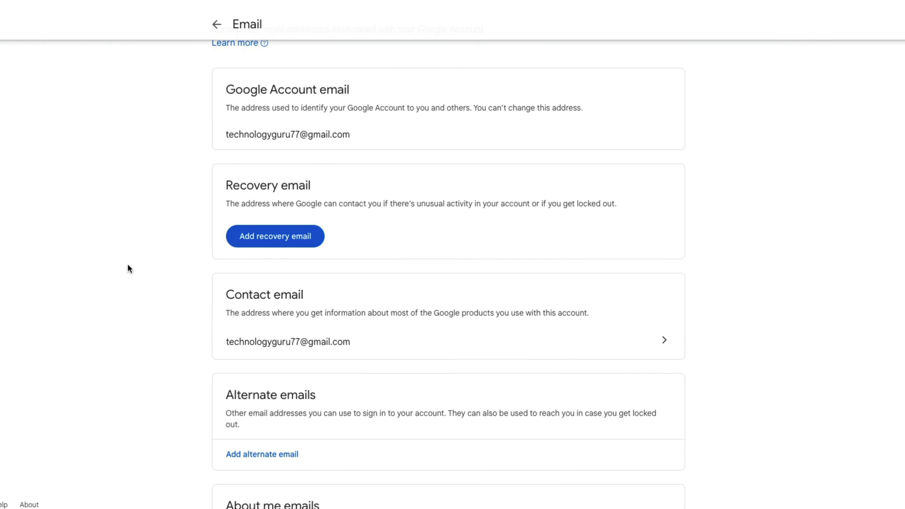
scroll(up, 3)
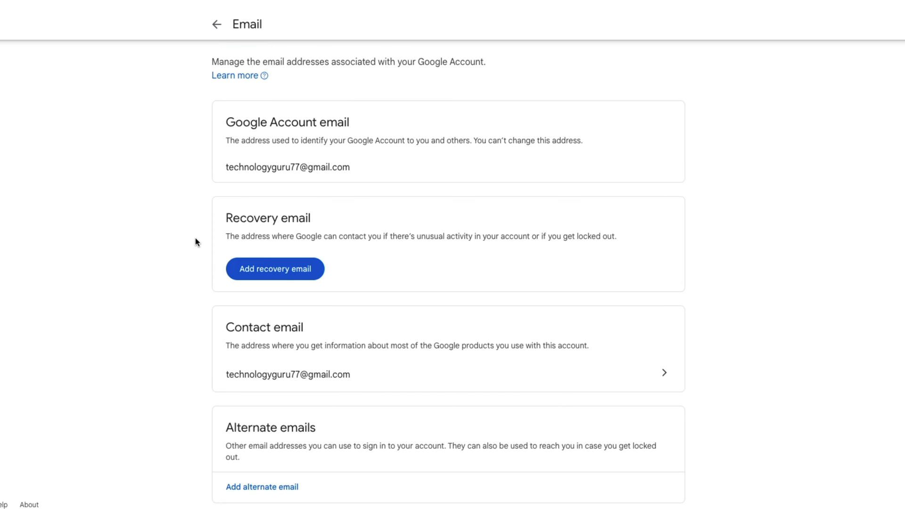
scroll(down, 3)
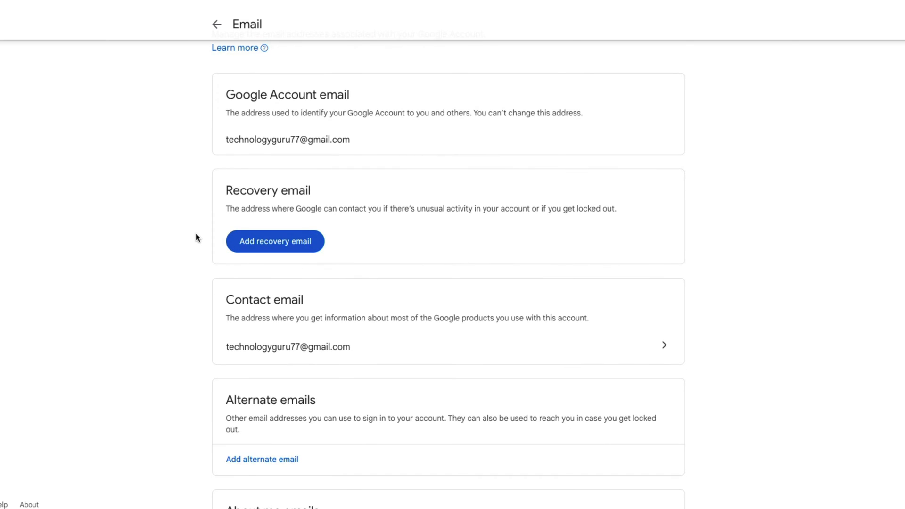
mouse_move(176, 260)
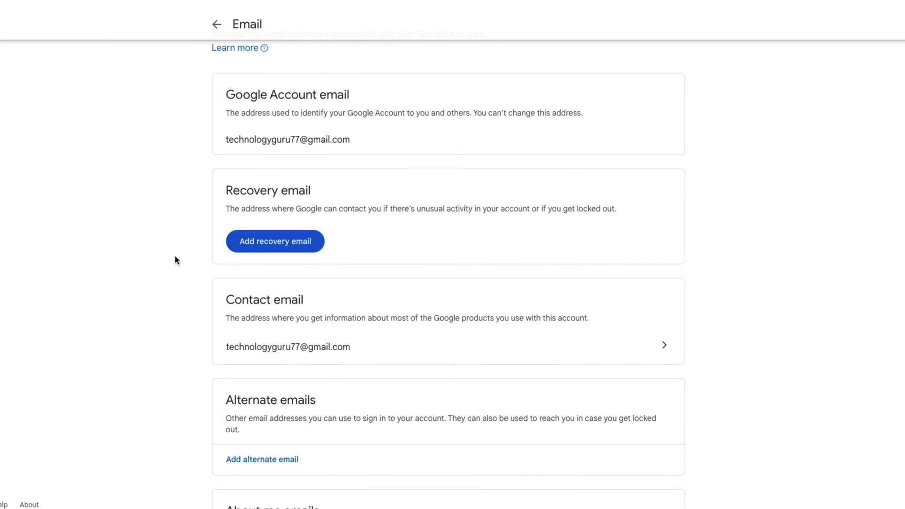
mouse_move(253, 252)
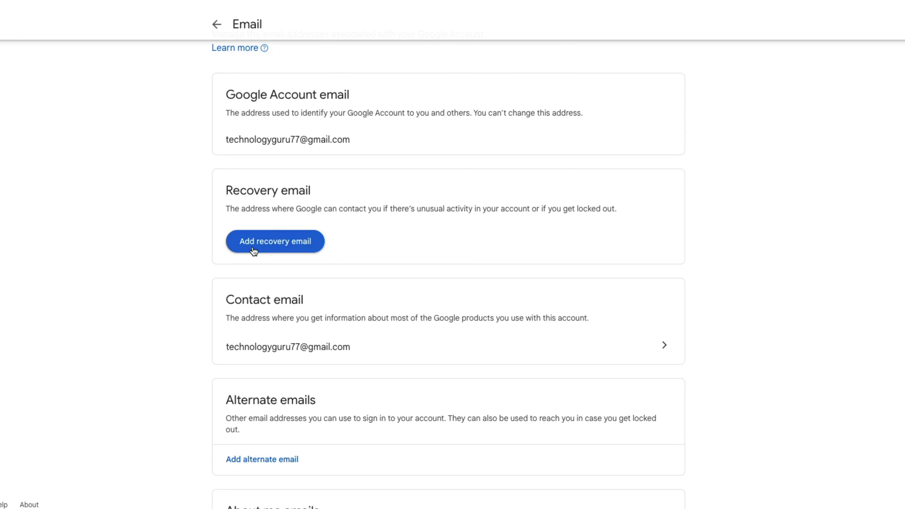
mouse_move(144, 258)
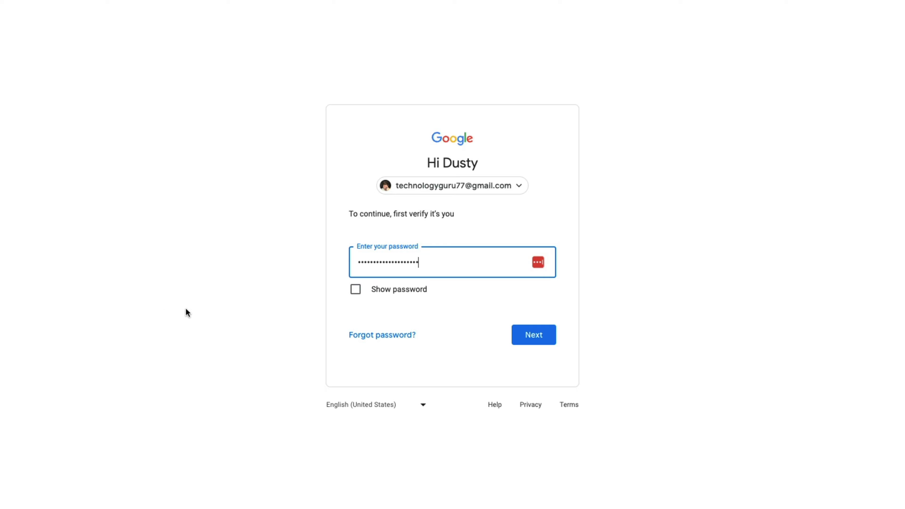
Submit the account password to verify identity and reach the Recovery email page
click(533, 335)
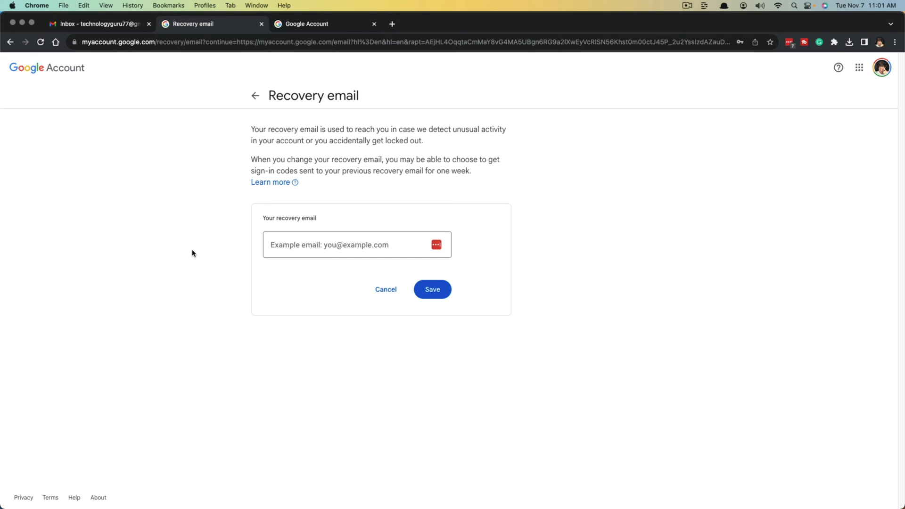
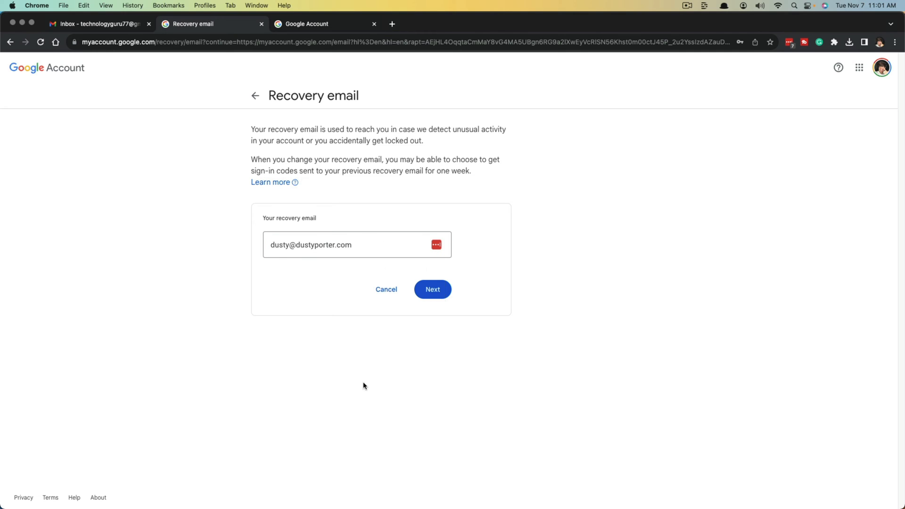
click(432, 290)
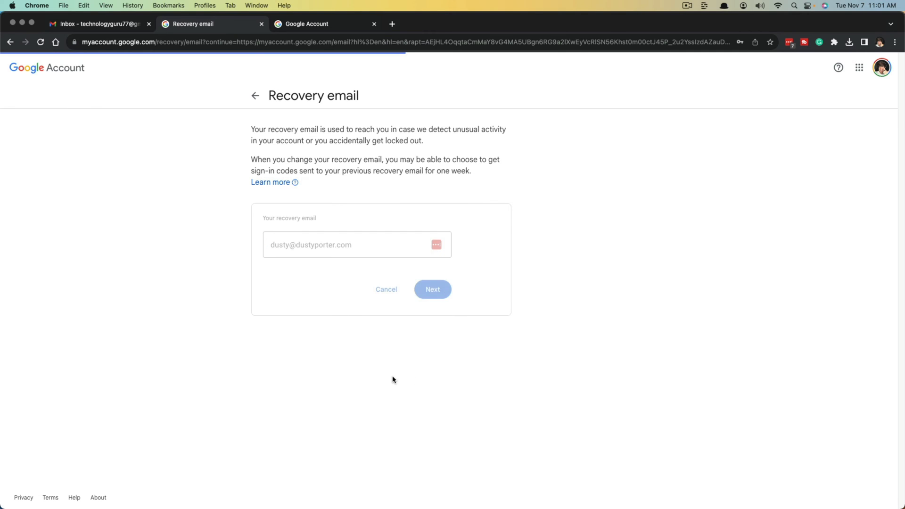
click(432, 289)
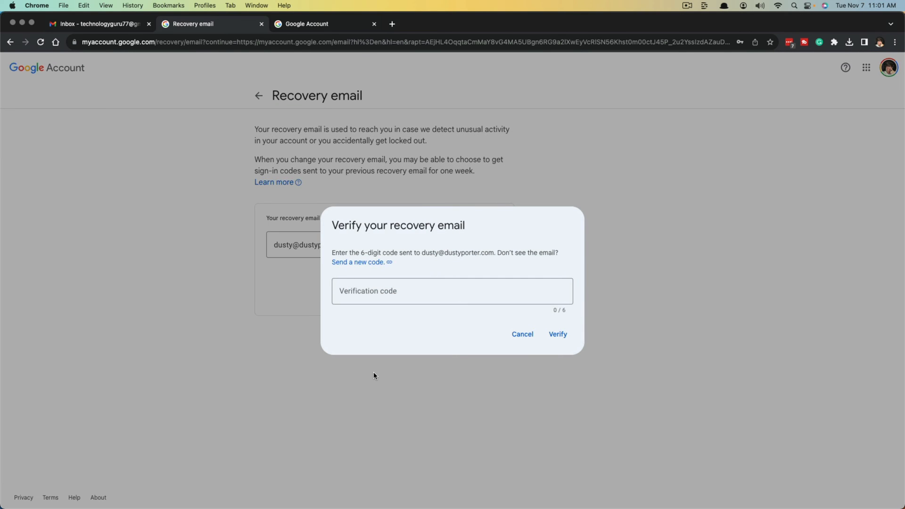
mouse_move(370, 377)
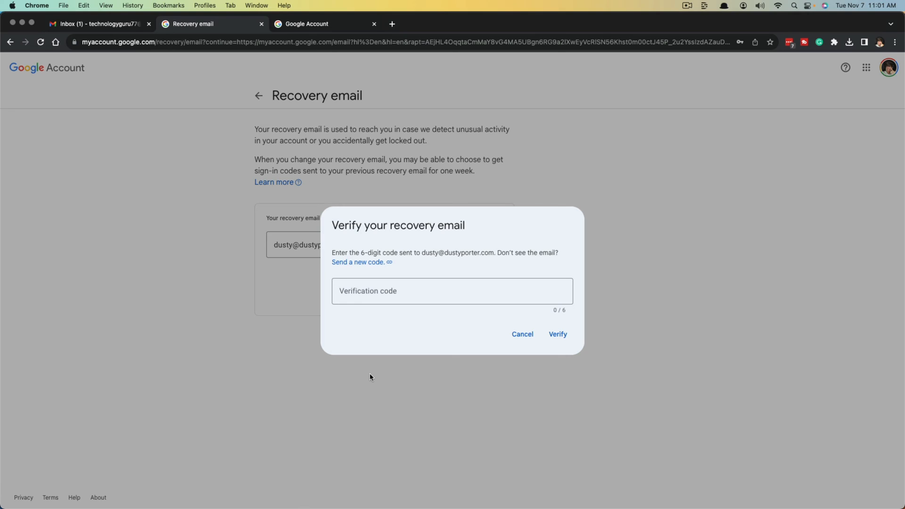
click(97, 23)
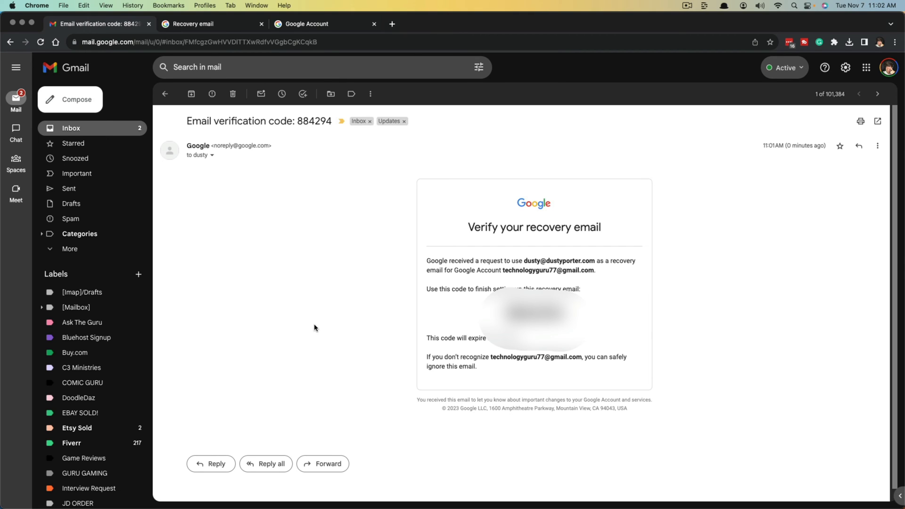
click(208, 24)
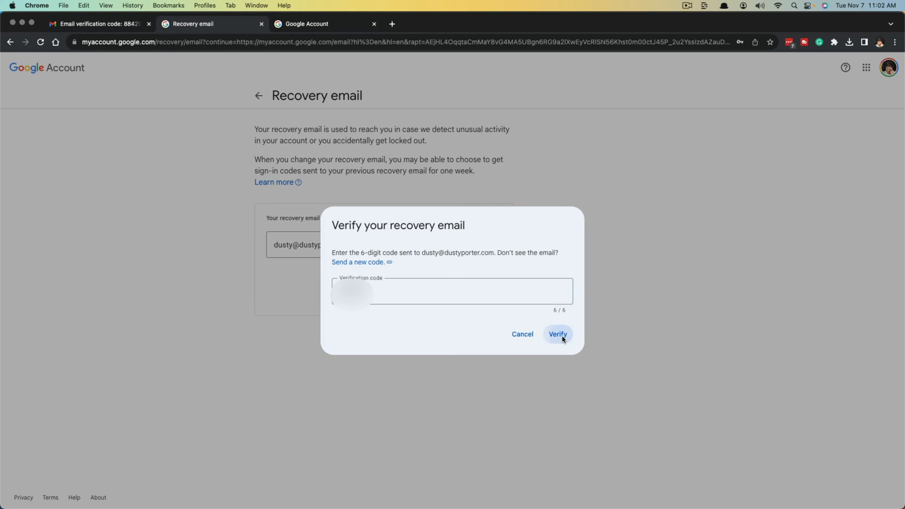
click(558, 334)
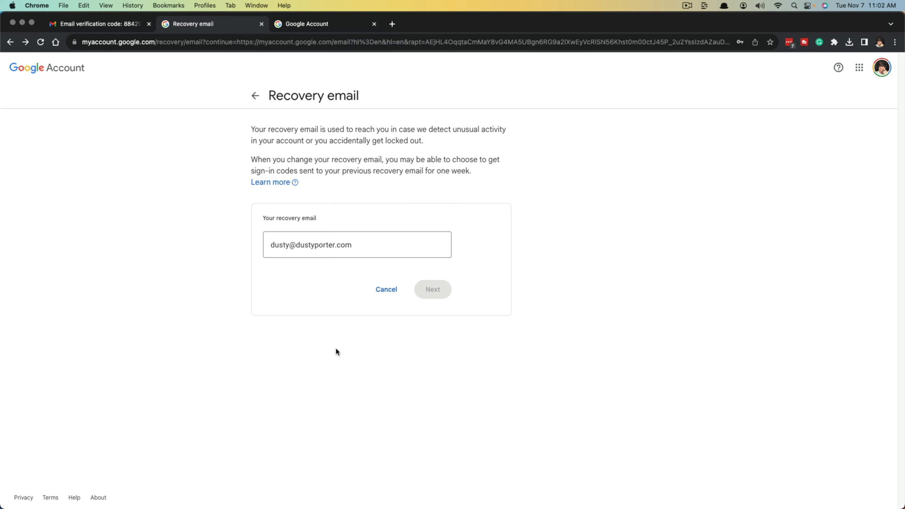
mouse_move(502, 53)
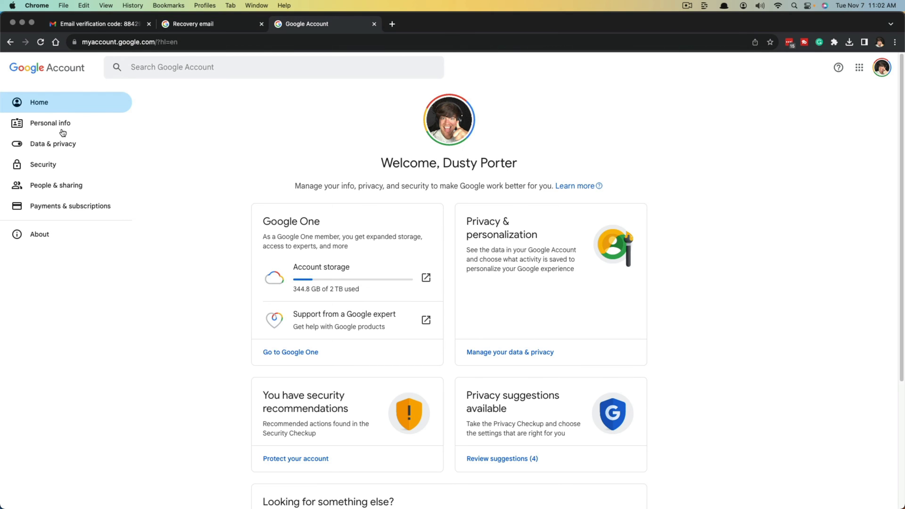
click(50, 123)
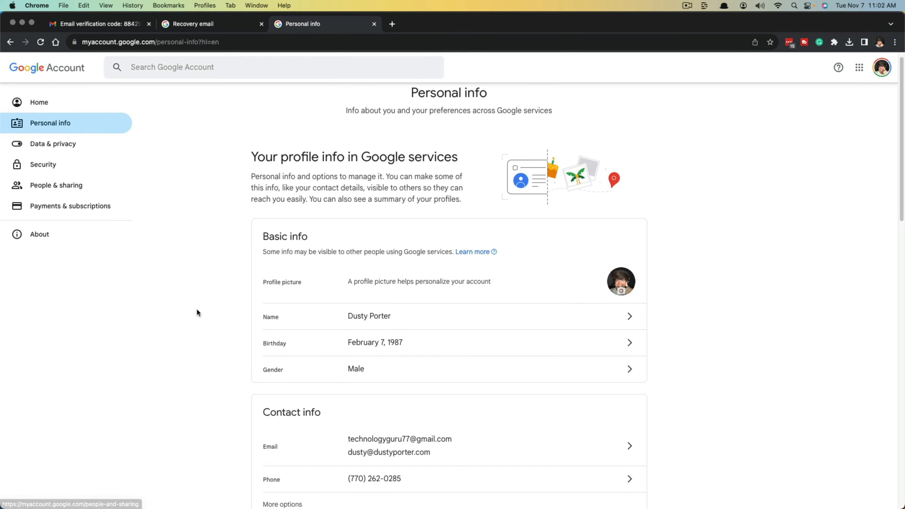
scroll(down, 3)
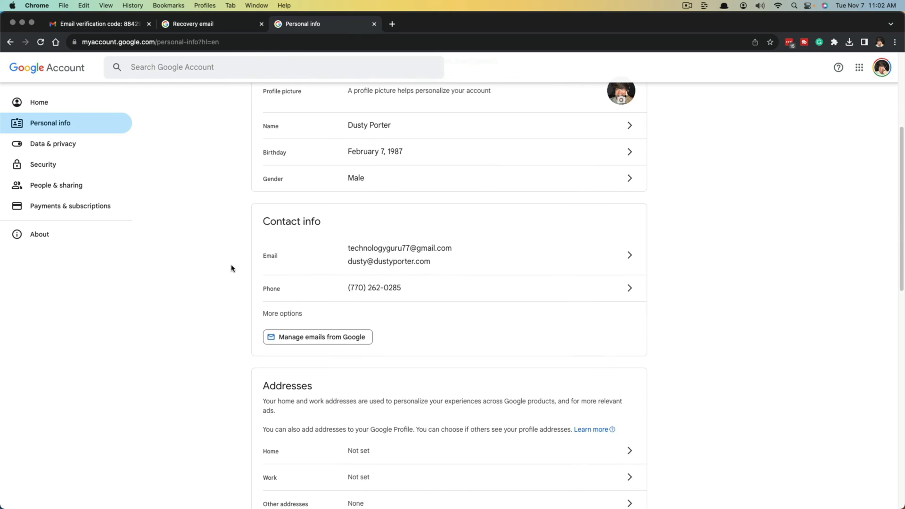
scroll(up, 3)
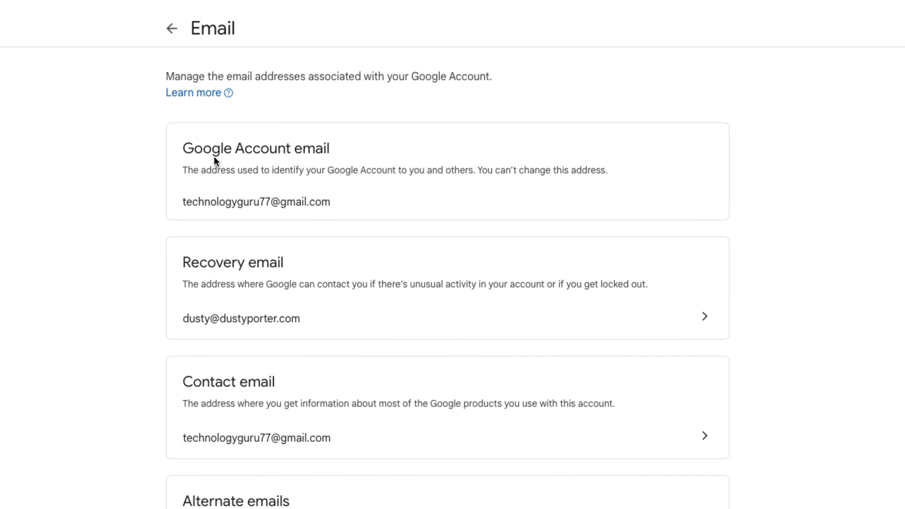
mouse_move(185, 93)
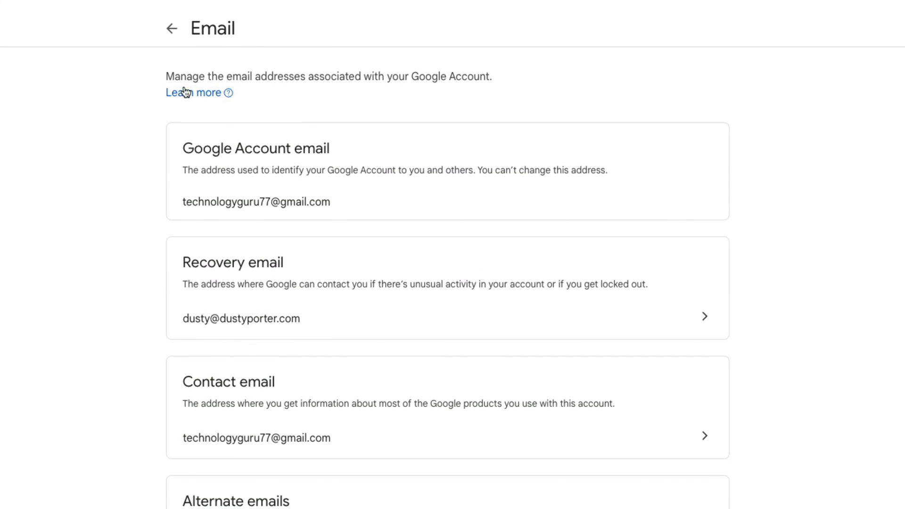
click(172, 28)
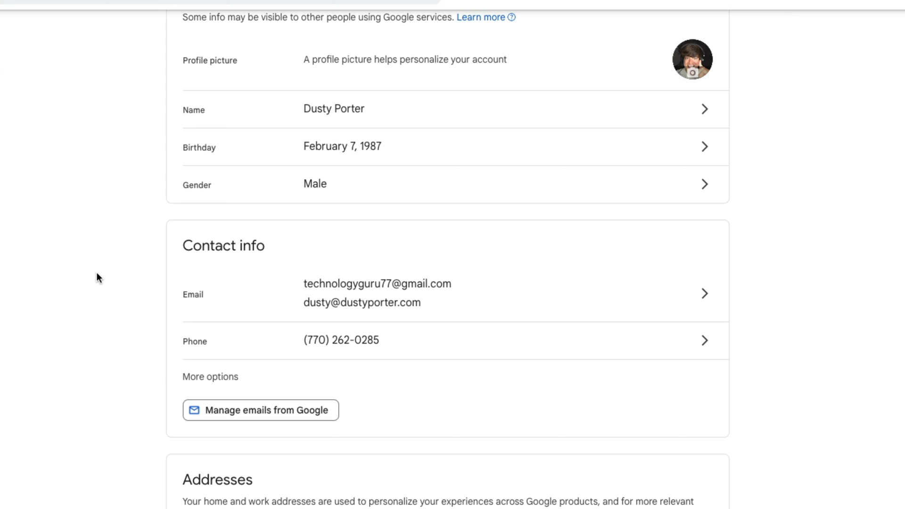
mouse_move(199, 227)
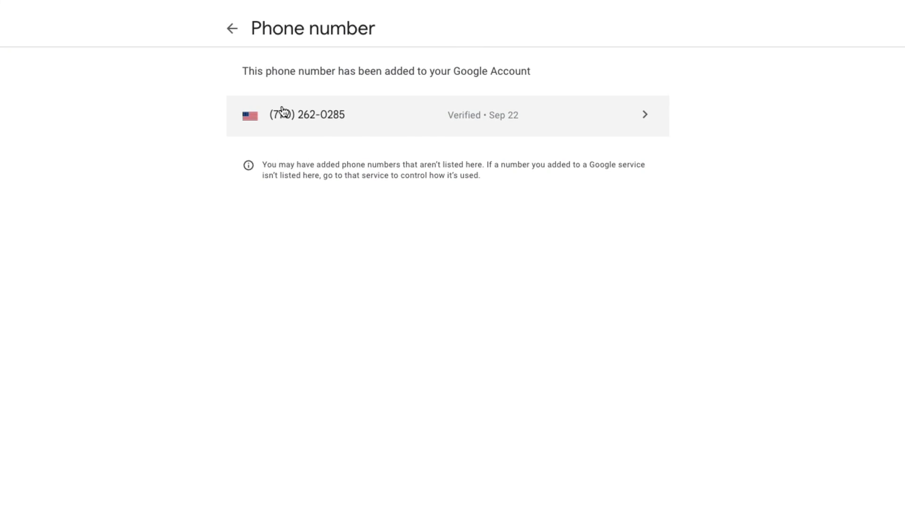
mouse_move(476, 64)
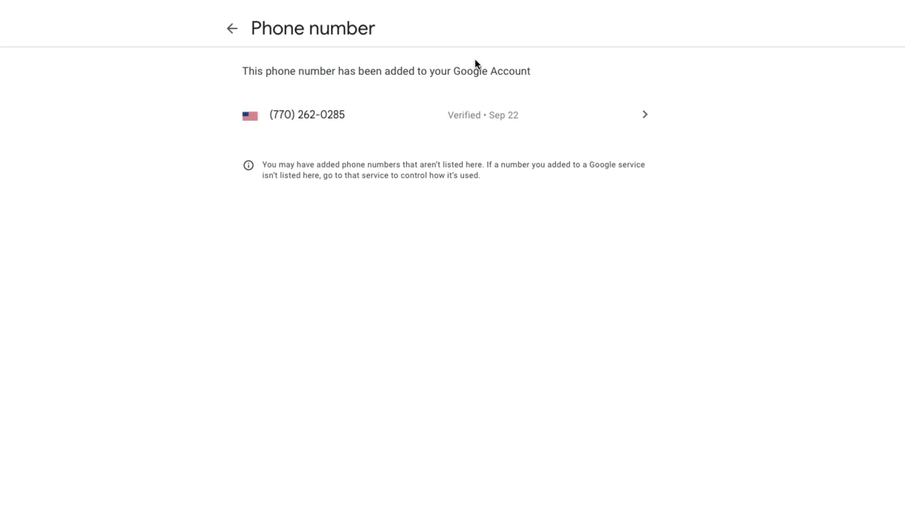
mouse_move(392, 311)
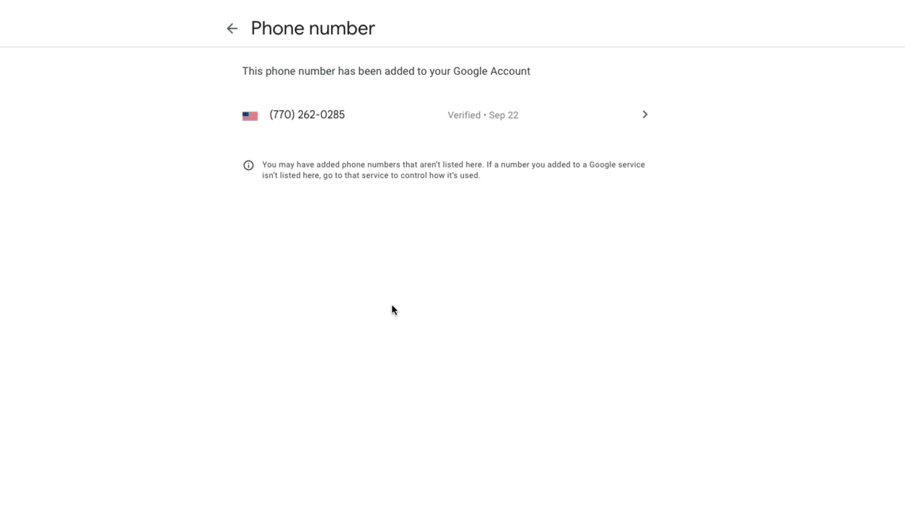
mouse_move(373, 301)
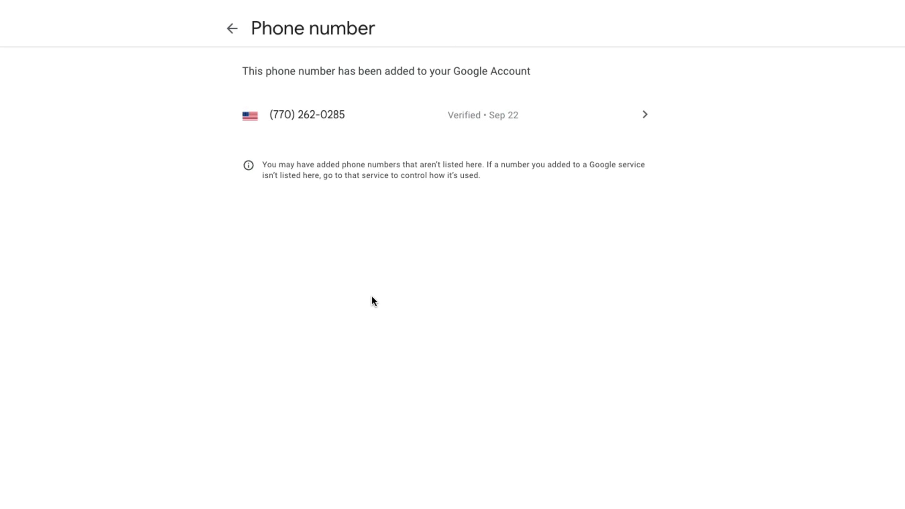
mouse_move(306, 278)
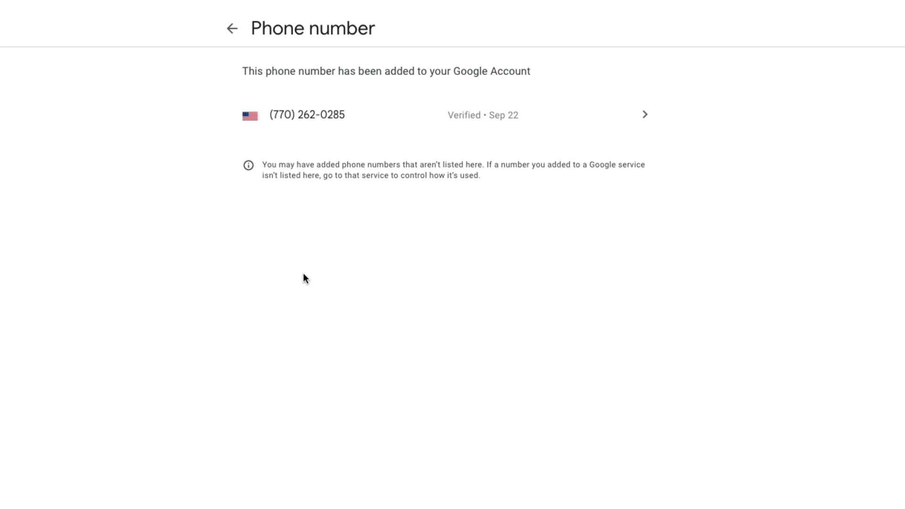
Go back from the Phone number page to the top of Personal info
click(232, 28)
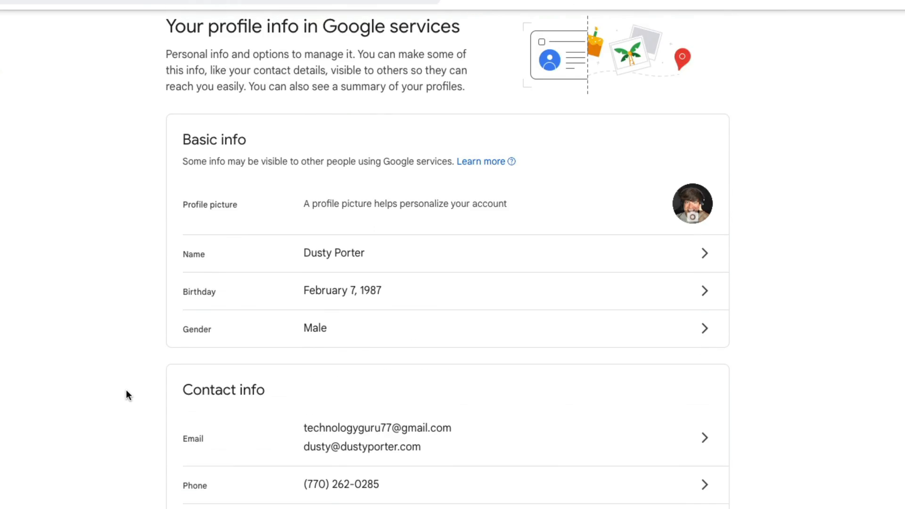
scroll(up, 3)
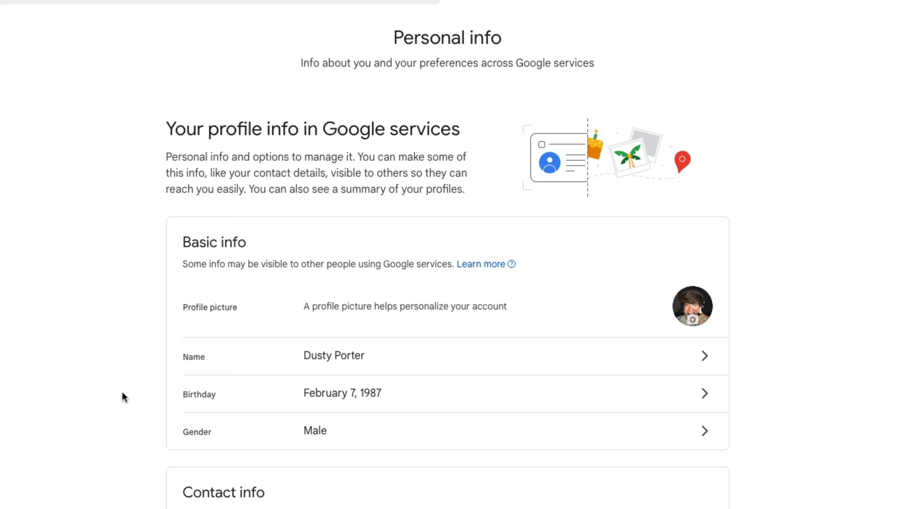
mouse_move(114, 289)
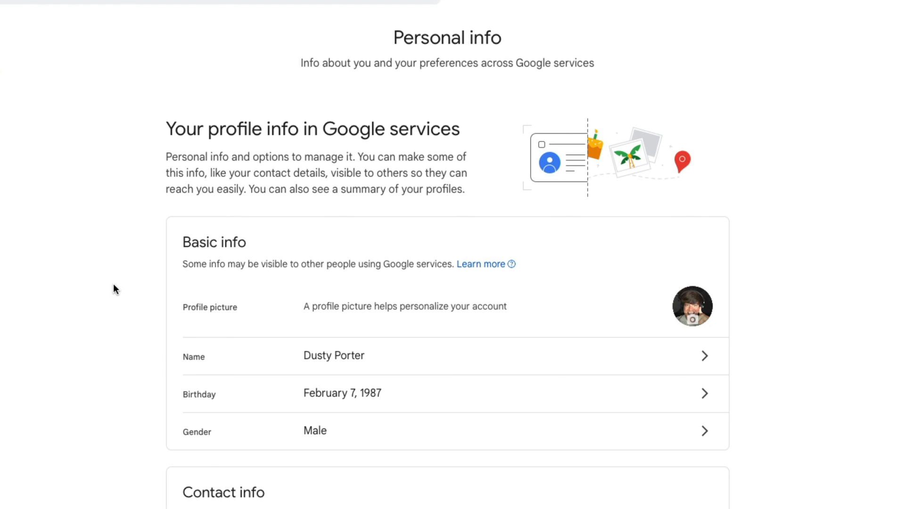